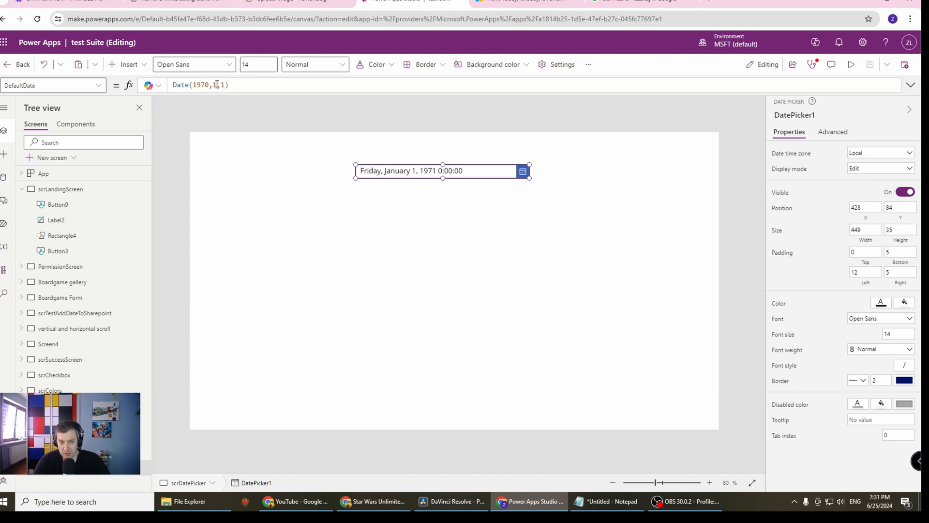
Select DatePicker1 with DefaultDate Date(1970,1,1) and bring up the Insert controls menu.
double_click(181, 86)
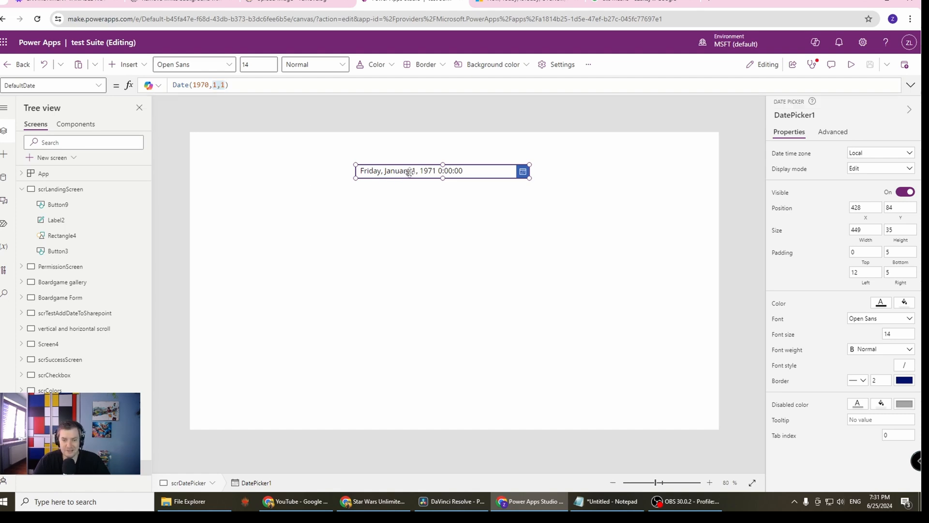
click(223, 85)
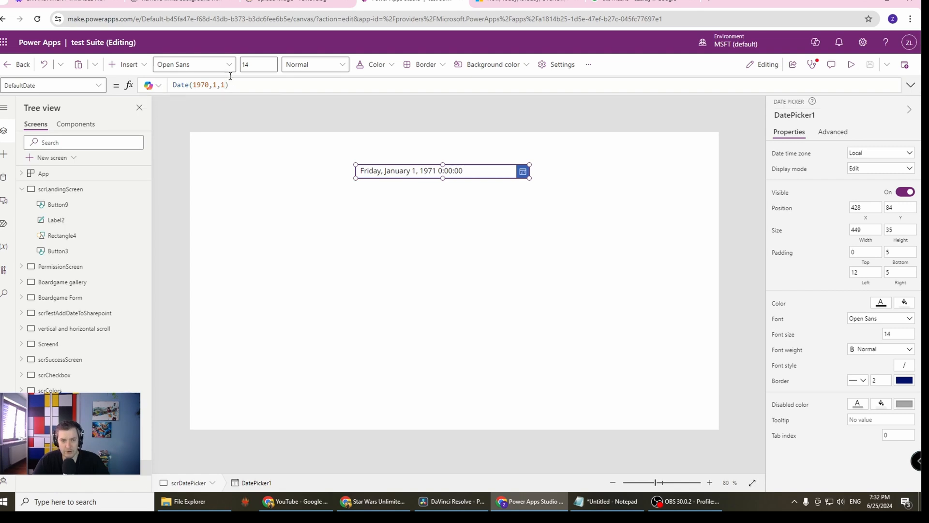
click(127, 64)
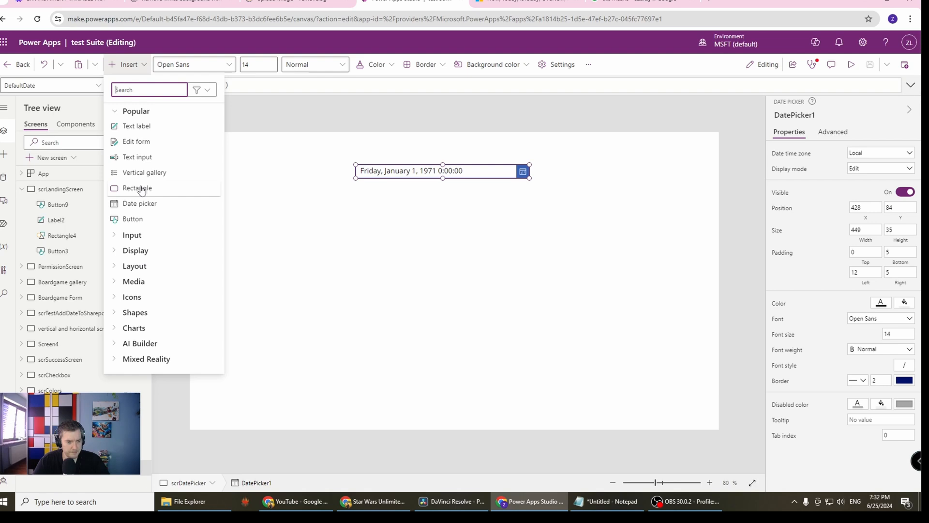
Insert DatePicker2 below DatePicker1 and check its DefaultDate formula Today().
click(140, 203)
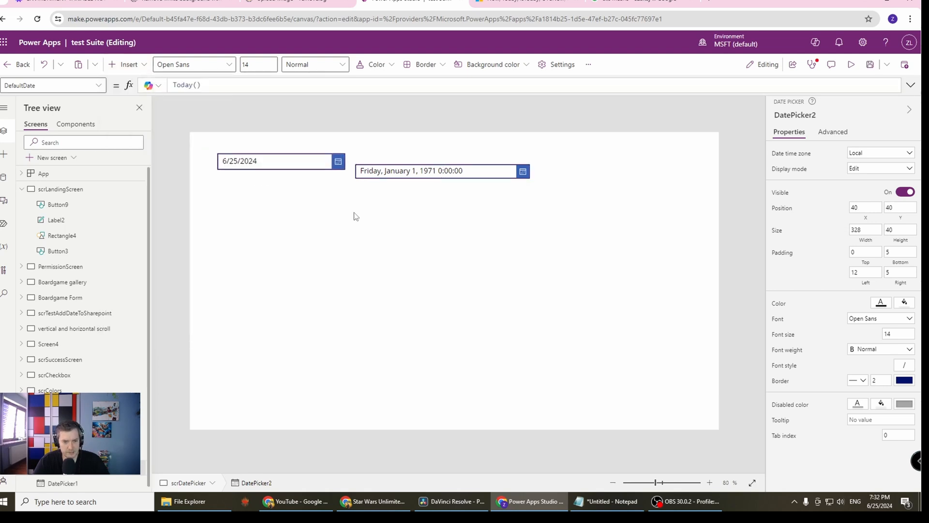
drag(274, 160, 419, 202)
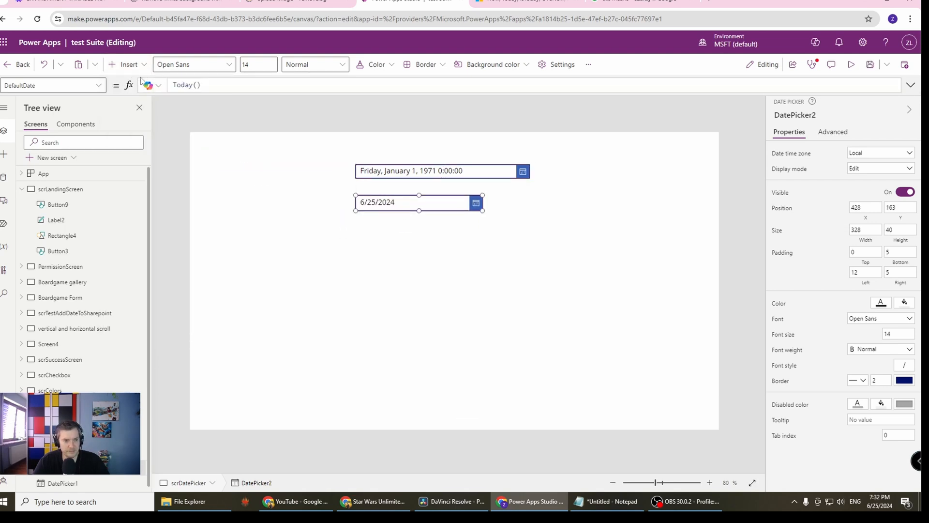
click(190, 85)
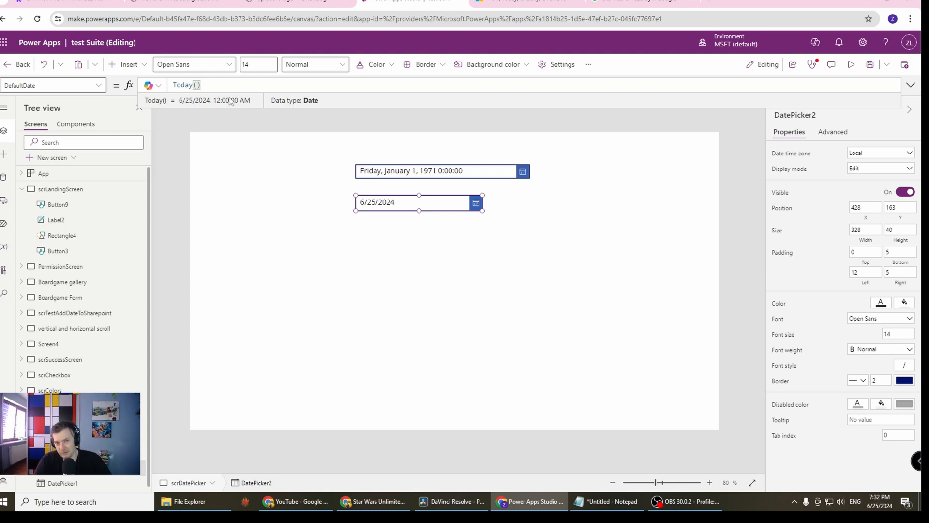
mouse_move(231, 100)
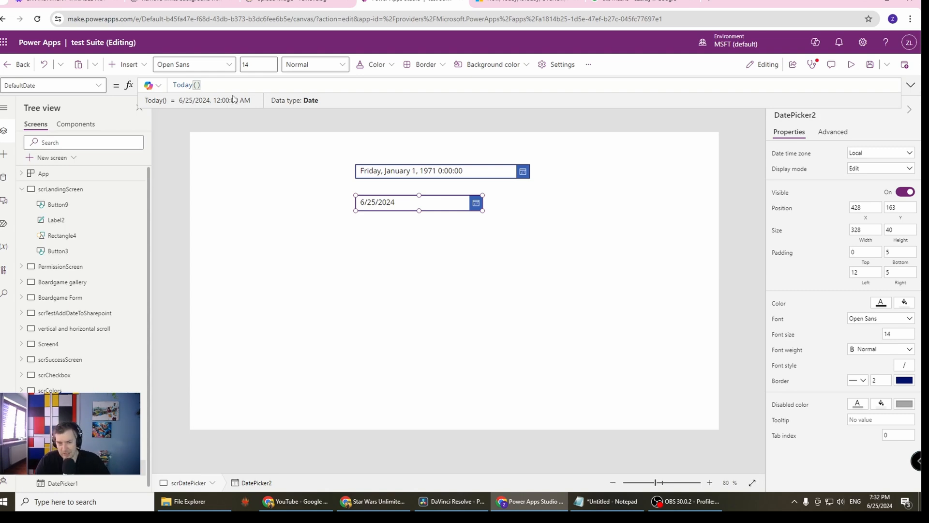
mouse_move(191, 109)
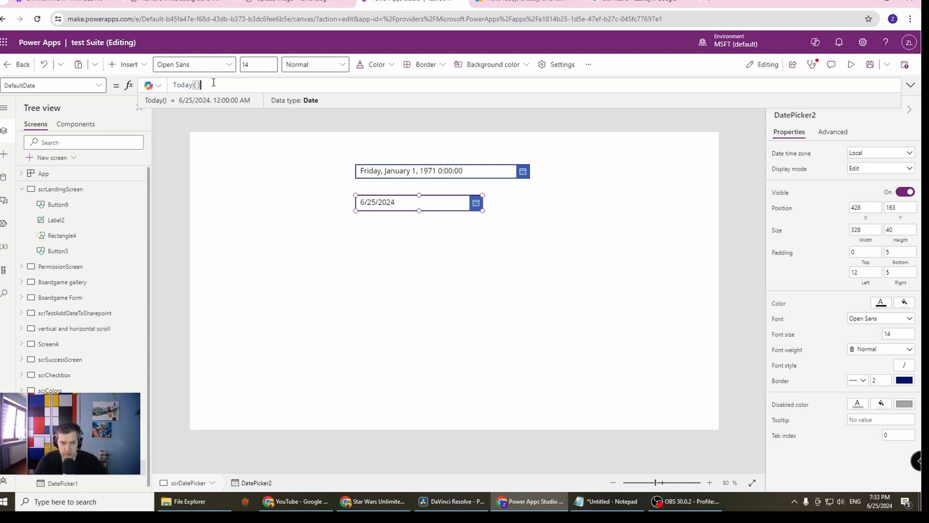
Set DatePicker2's DefaultDate formula to Now().
text(Now()
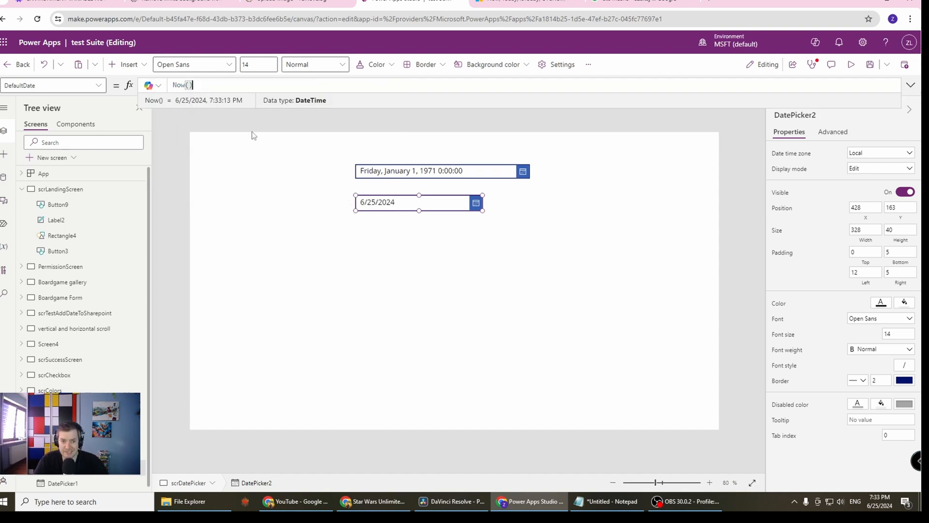
mouse_move(286, 143)
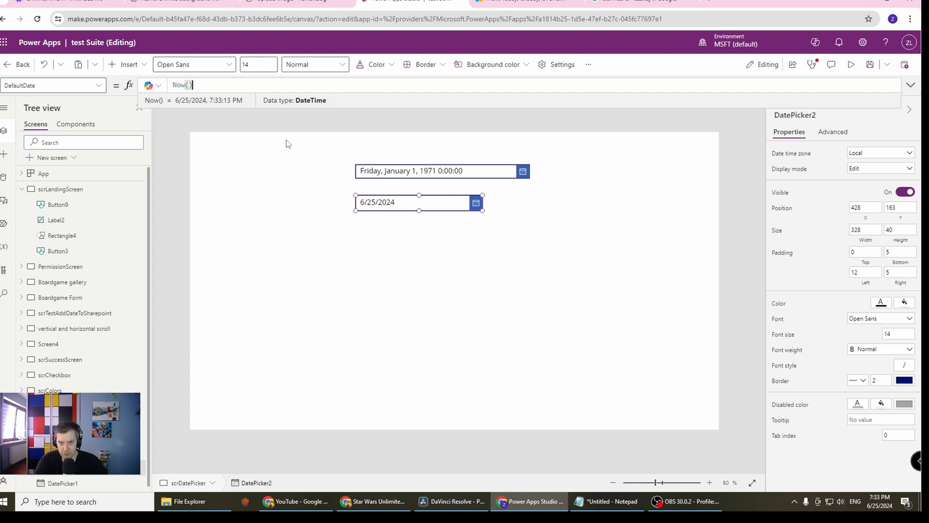
mouse_move(225, 105)
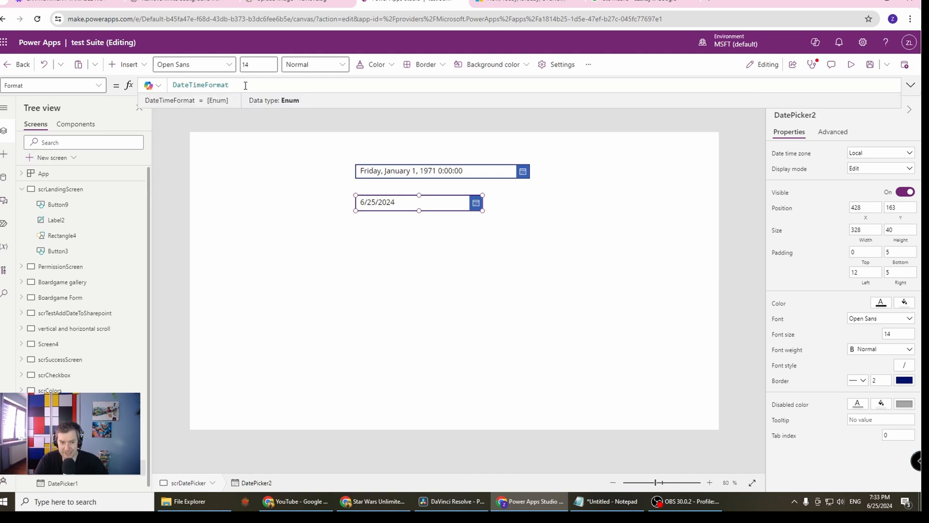
Set DatePicker2's Format to DateTimeFormat.LongDate after trying ShortDate, showing Tuesday, June 25, 2024.
click(234, 85)
text(.)
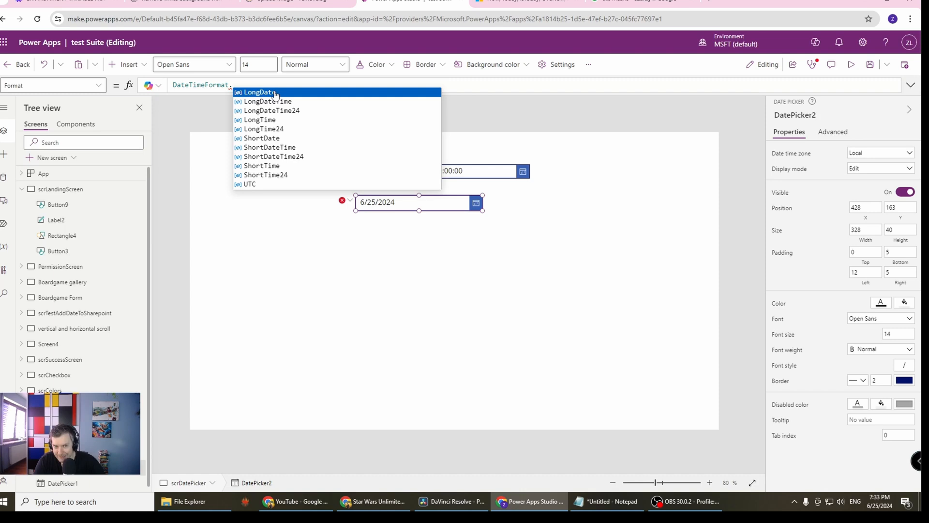
mouse_move(267, 183)
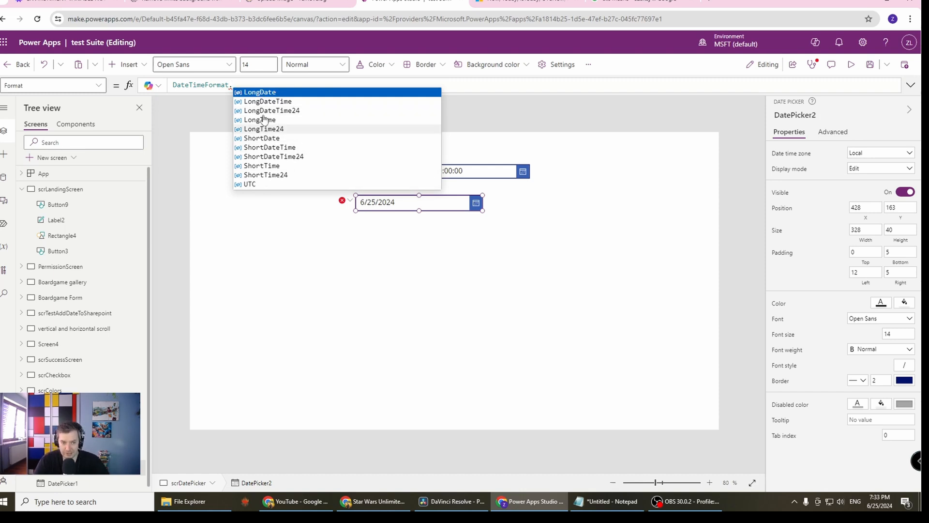
click(261, 138)
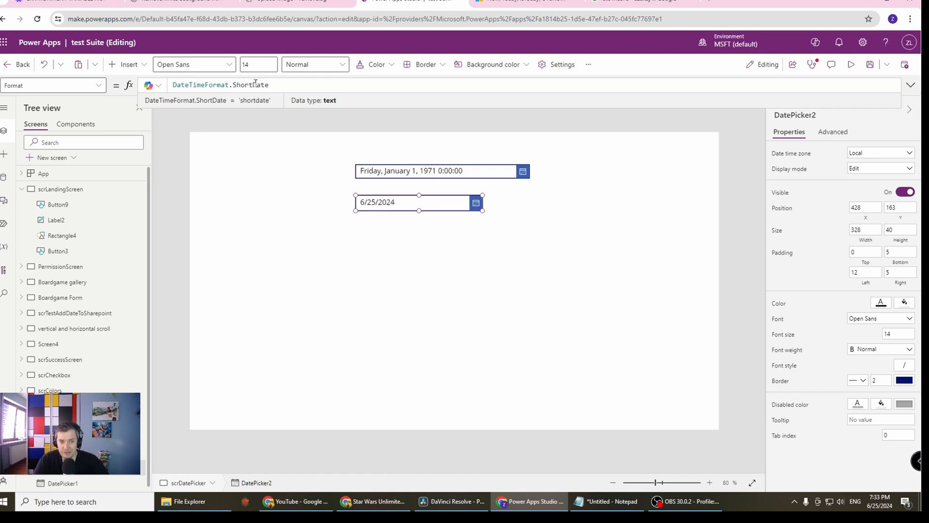
key(Backspace)
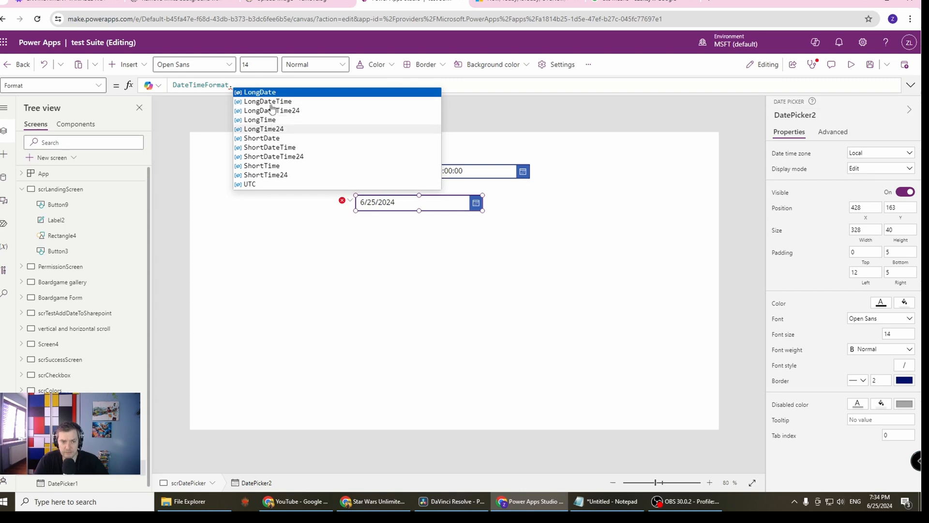
click(260, 92)
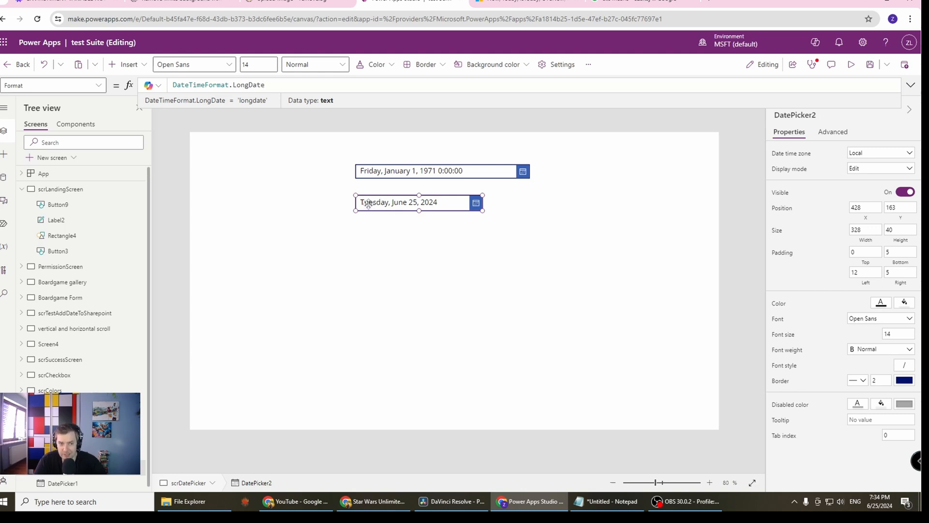
mouse_move(767, 196)
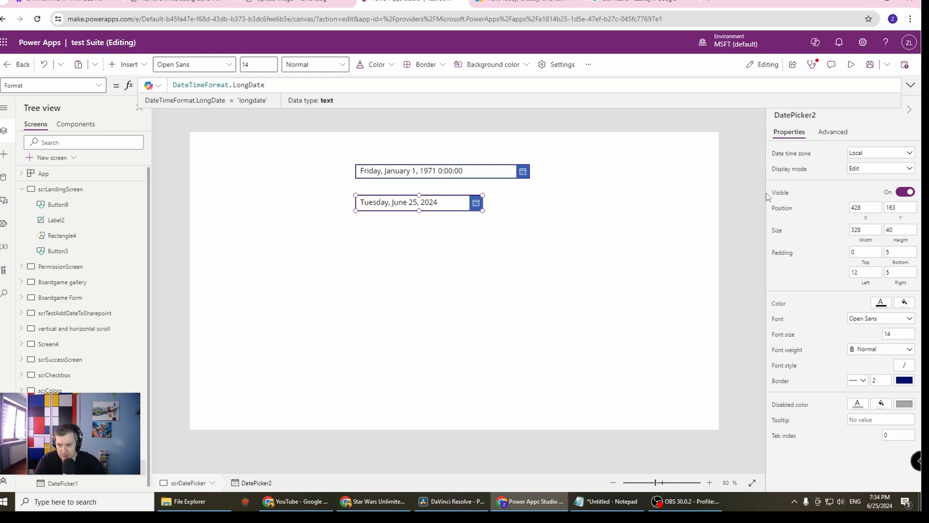
click(53, 86)
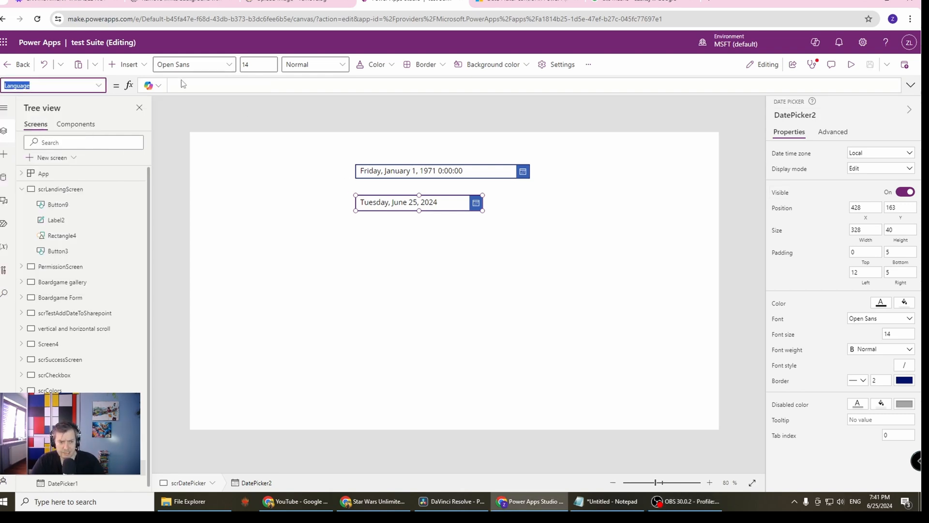
click(210, 85)
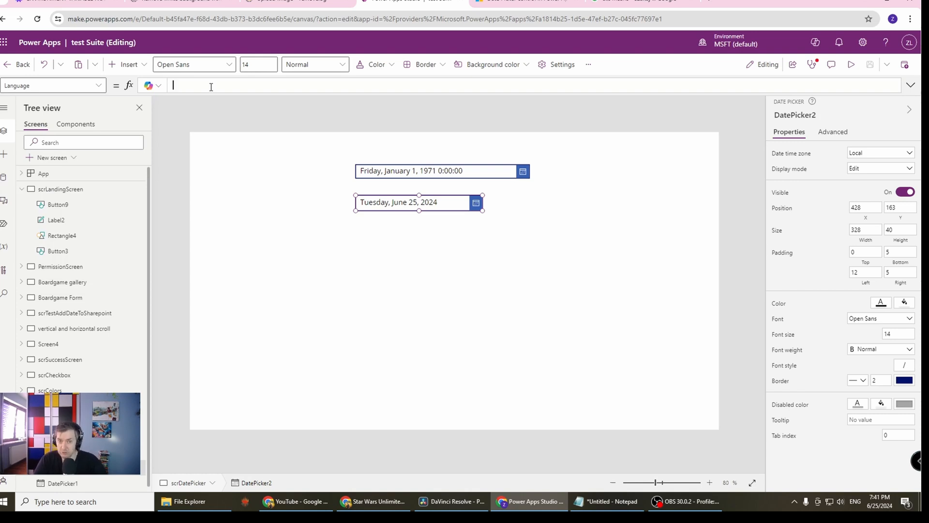
text("fr)
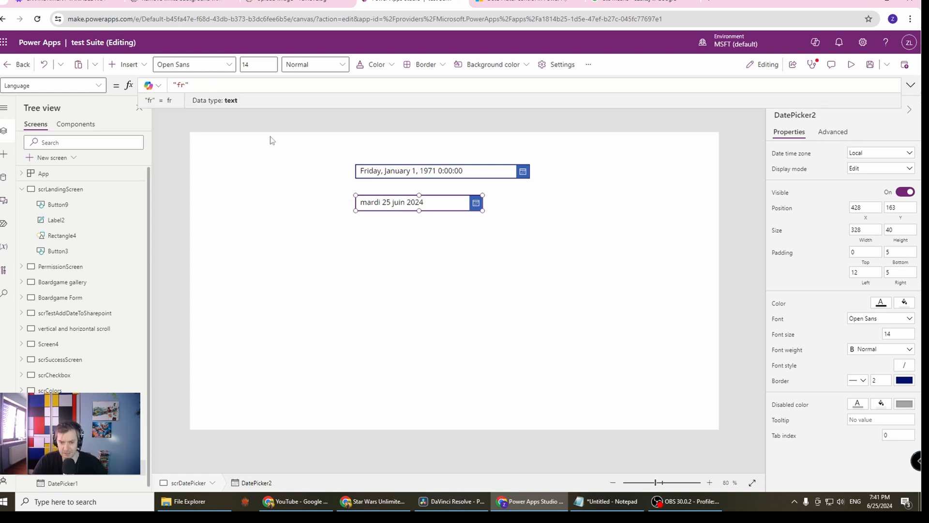
mouse_move(366, 218)
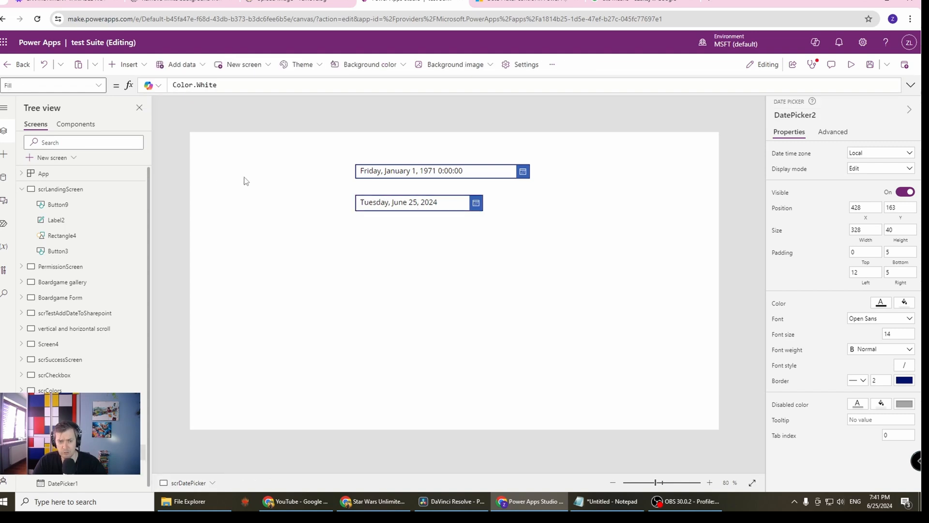
click(411, 202)
text(Format)
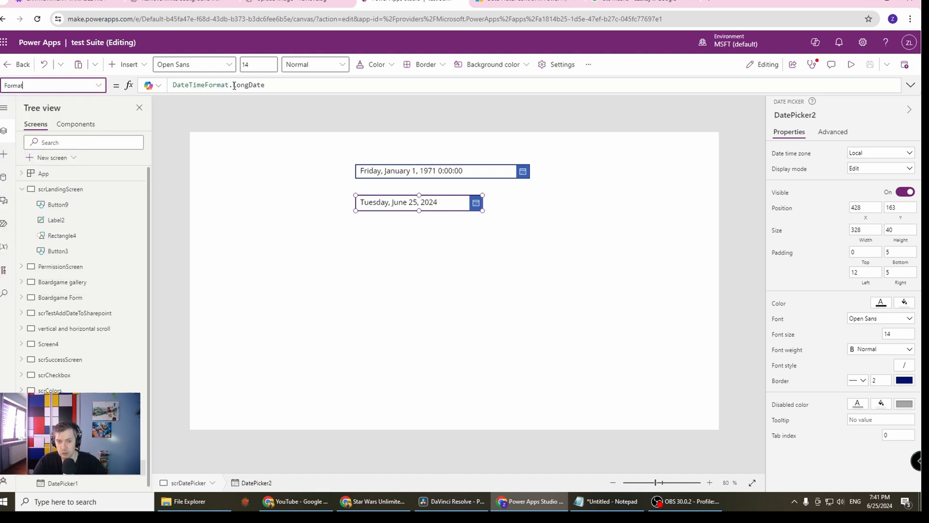
Set DatePicker3's Format to DateTimeFormat.ShortDateTime24 and narrow the picker to fit 6/25/2024 0:00.
click(267, 85)
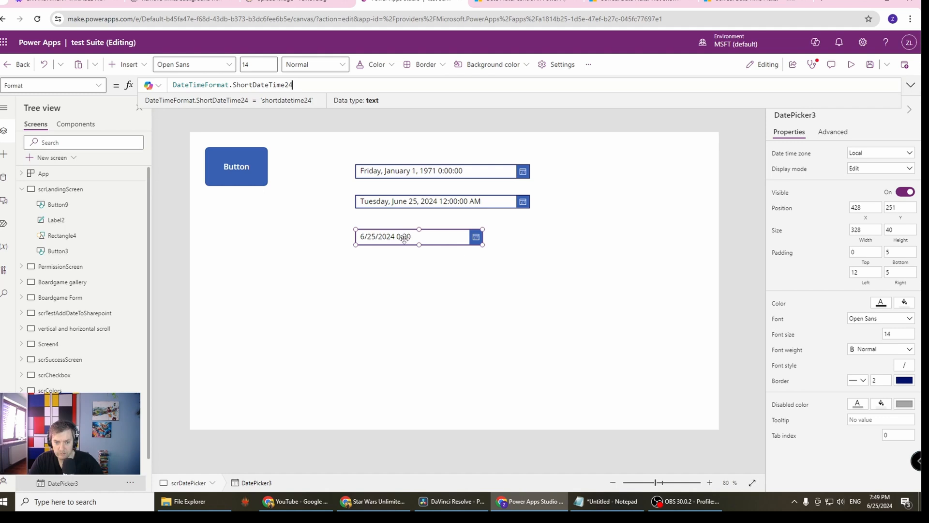
mouse_move(402, 226)
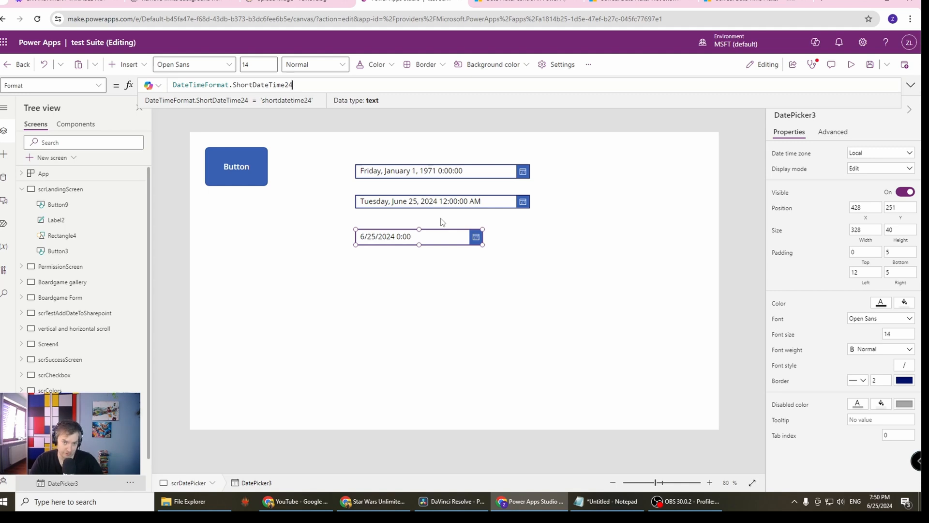
mouse_move(458, 218)
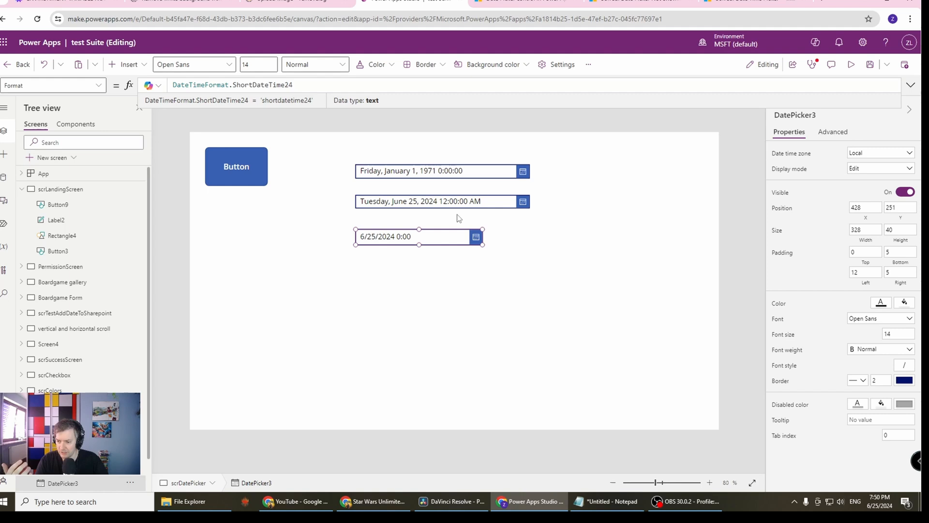
click(292, 85)
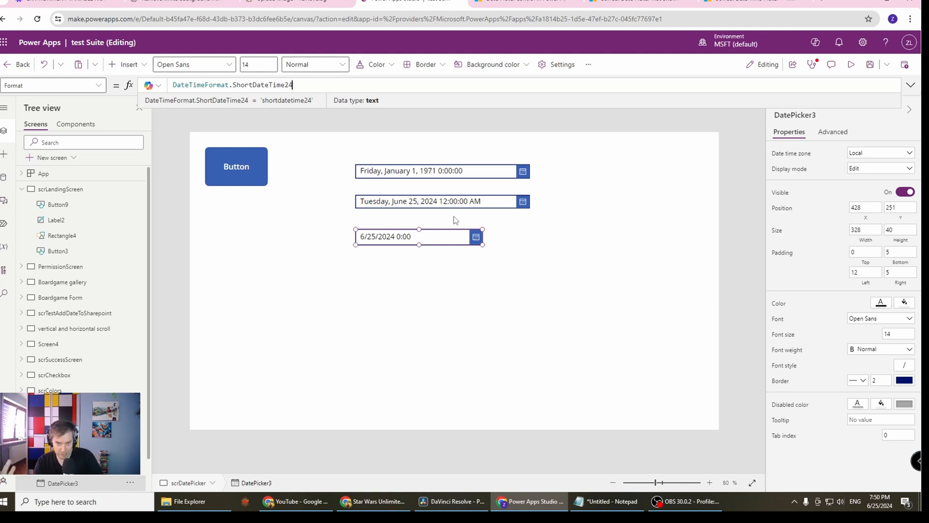
mouse_move(452, 228)
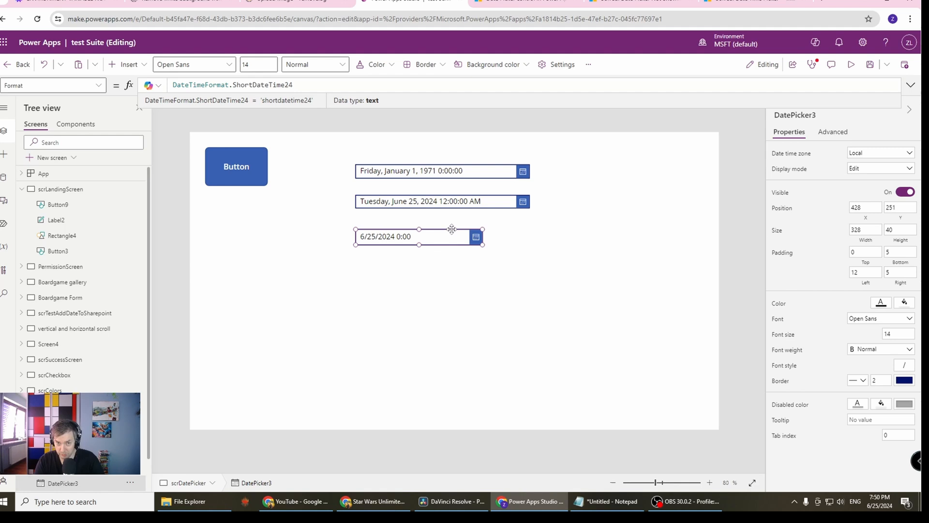
click(292, 85)
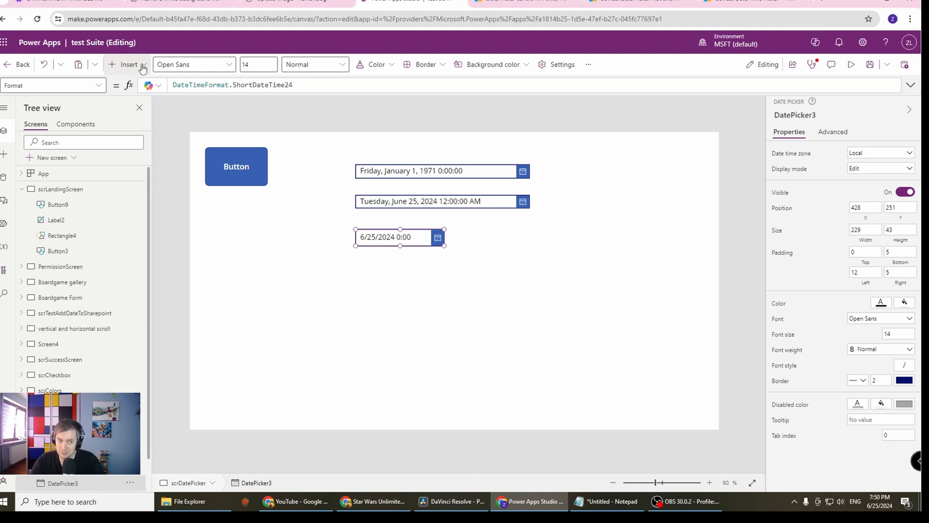
click(128, 64)
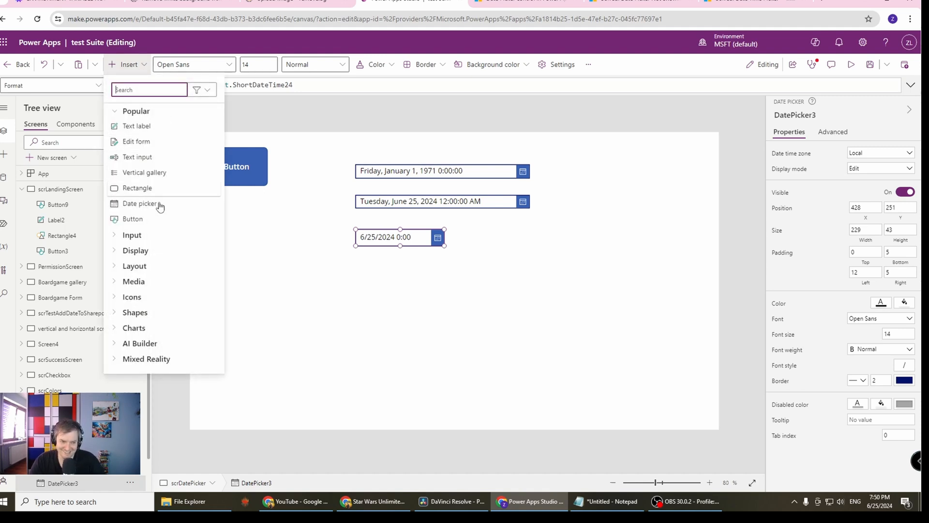
click(131, 235)
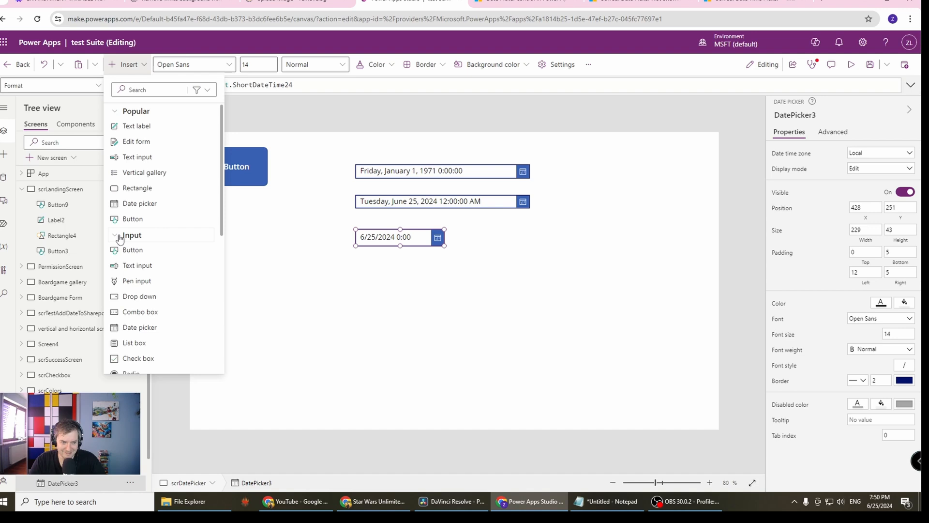
click(270, 171)
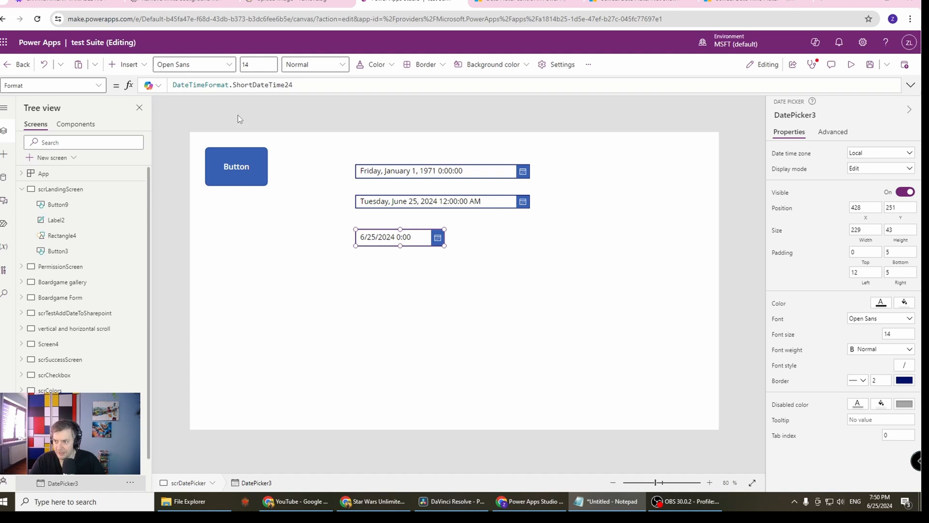
Begin DatePicker3's OnChange formula with Patch(col..., LookUp(....
click(52, 85)
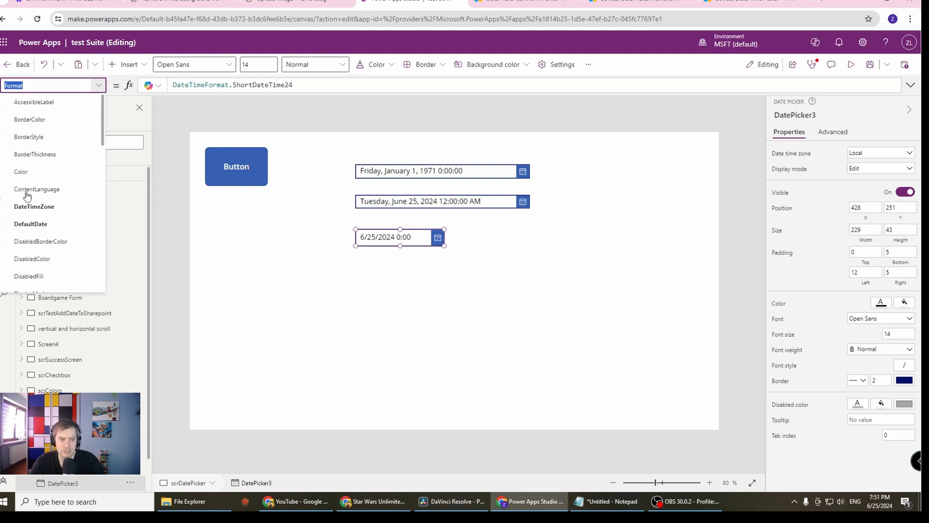
scroll(down, 3)
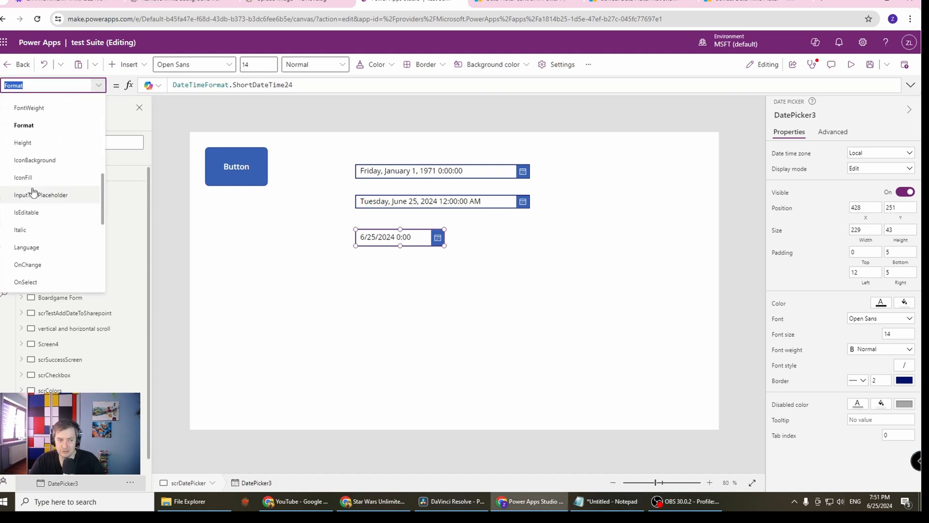
click(27, 264)
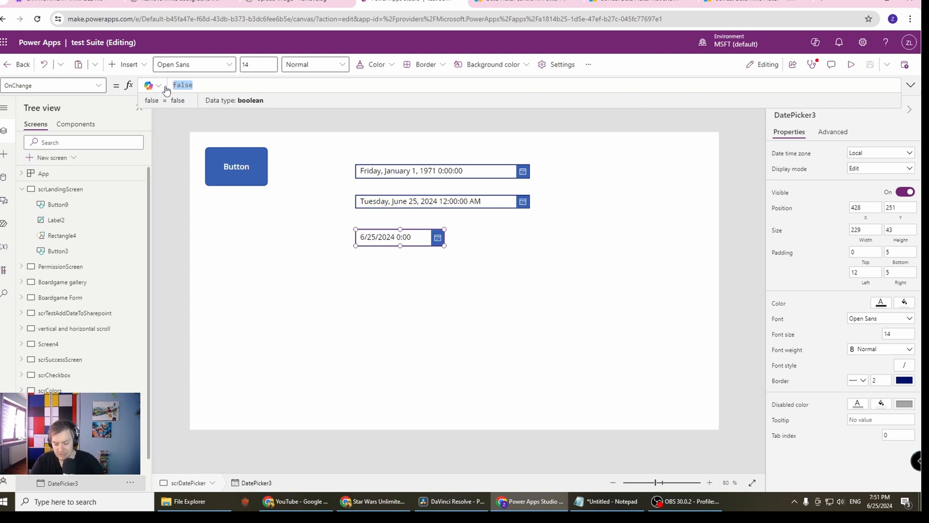
text(Pa)
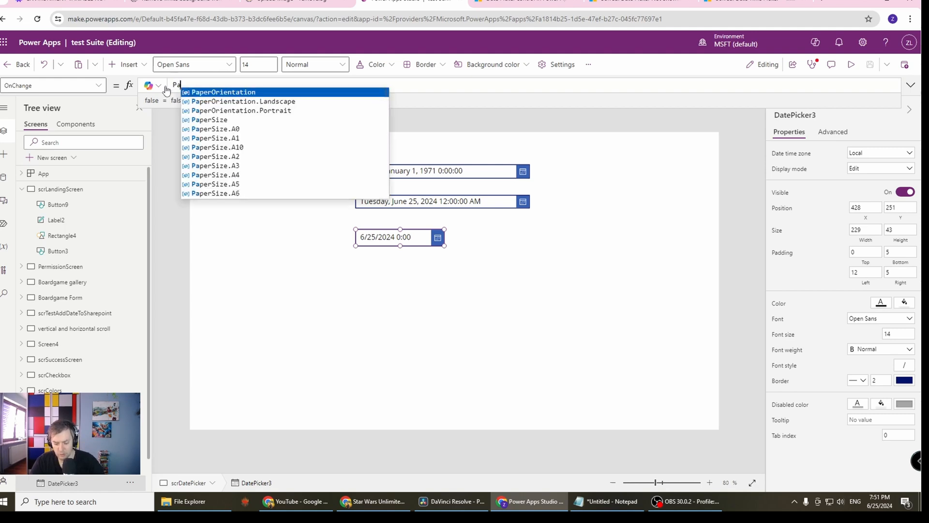
text(Patch(colrtkljher,)
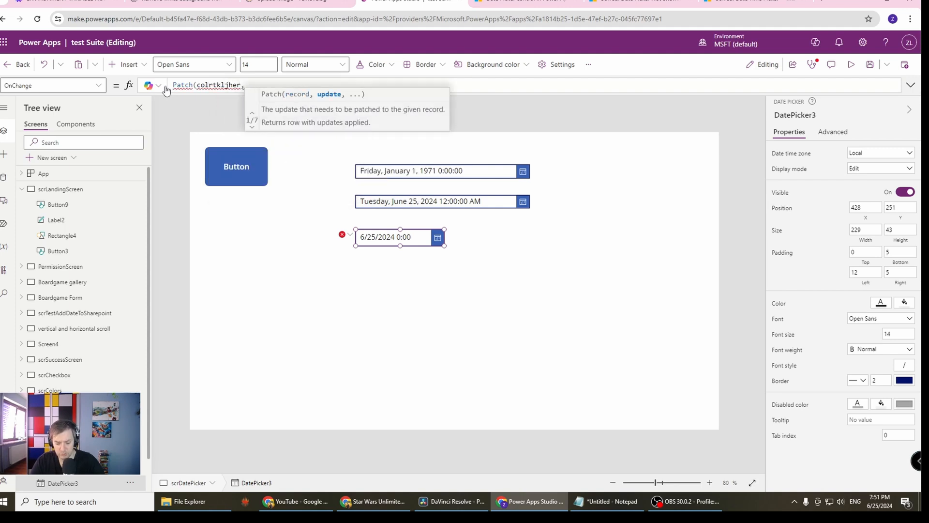
text(This)
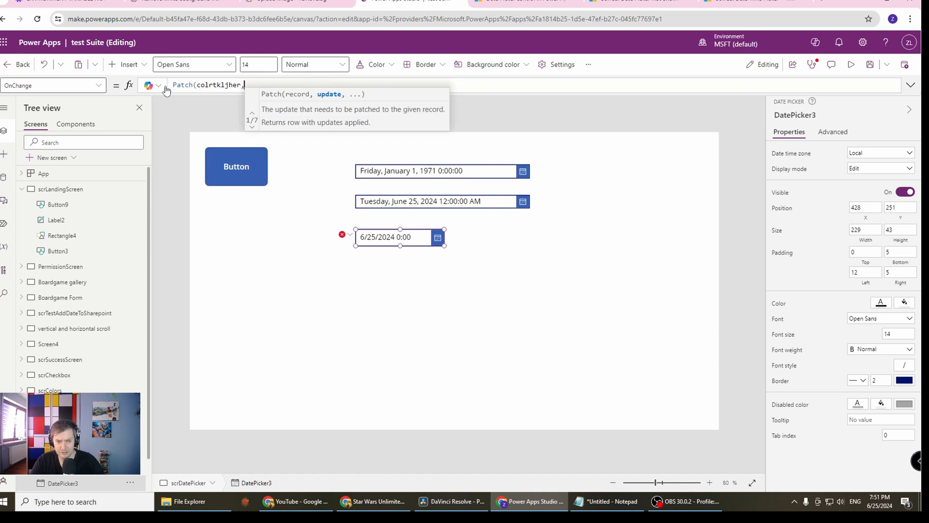
text(Lookup)
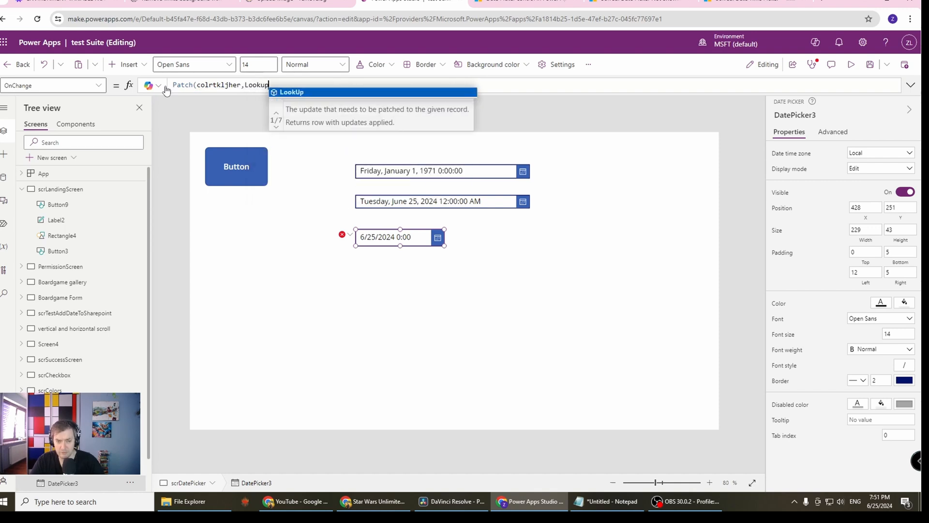
text(()
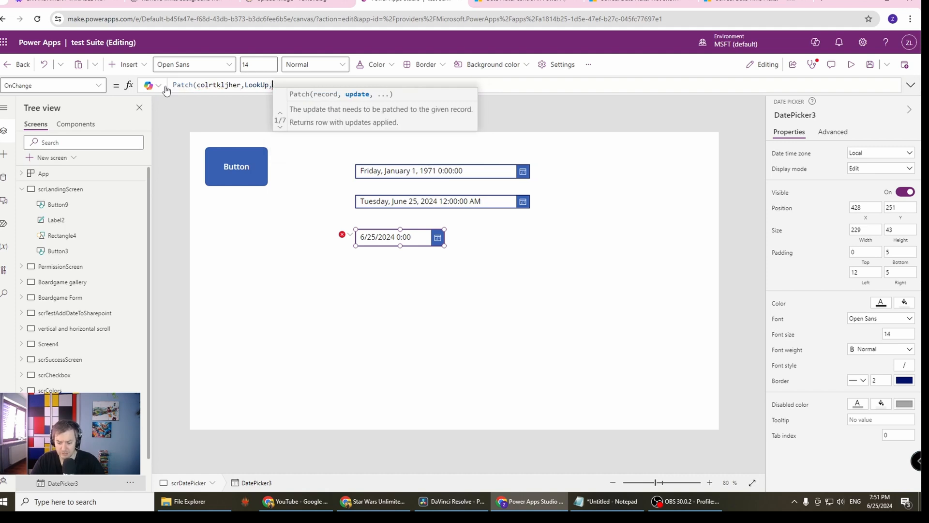
text(()
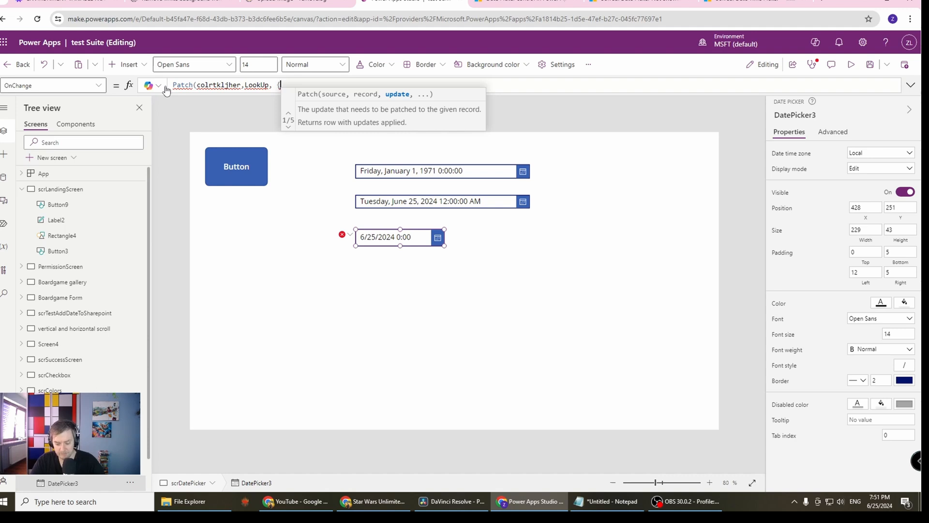
Complete the Patch record as {Date: DatePicker3.SelectedDate}.
text({Date:)
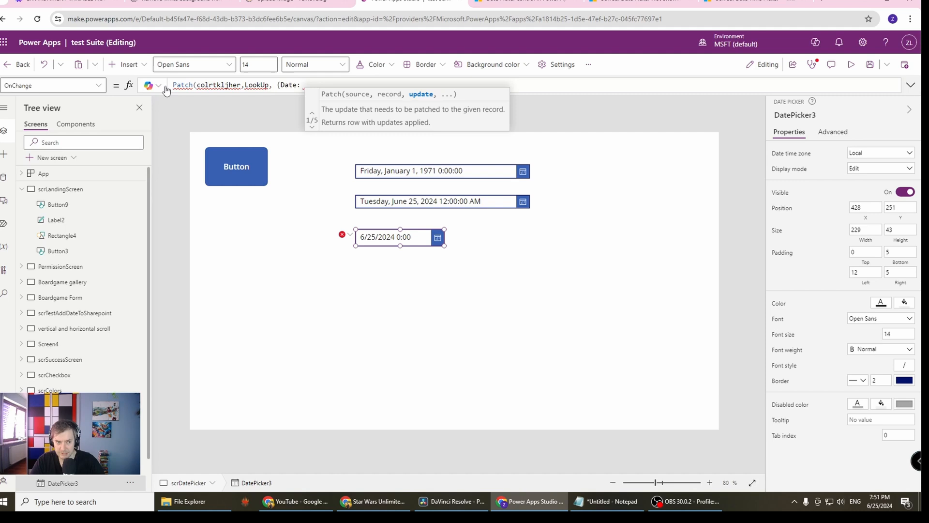
text(D)
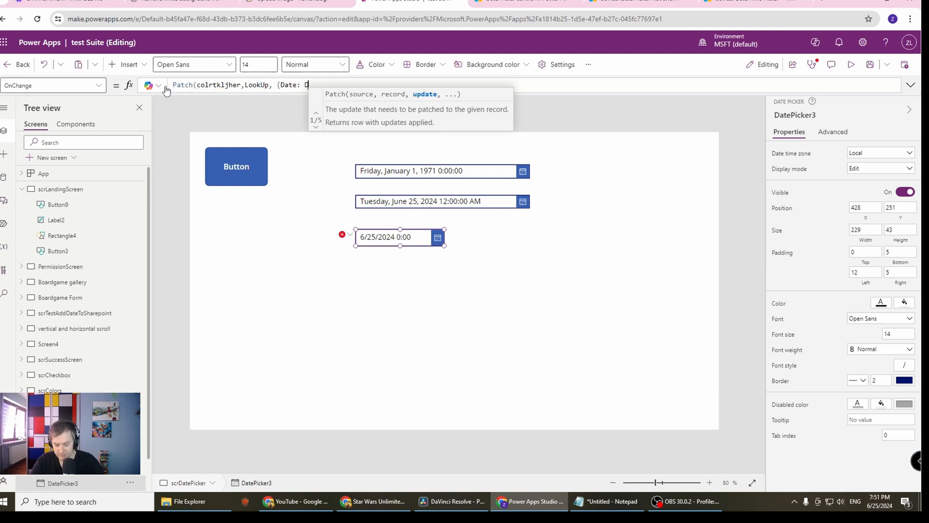
text(Datepicker)
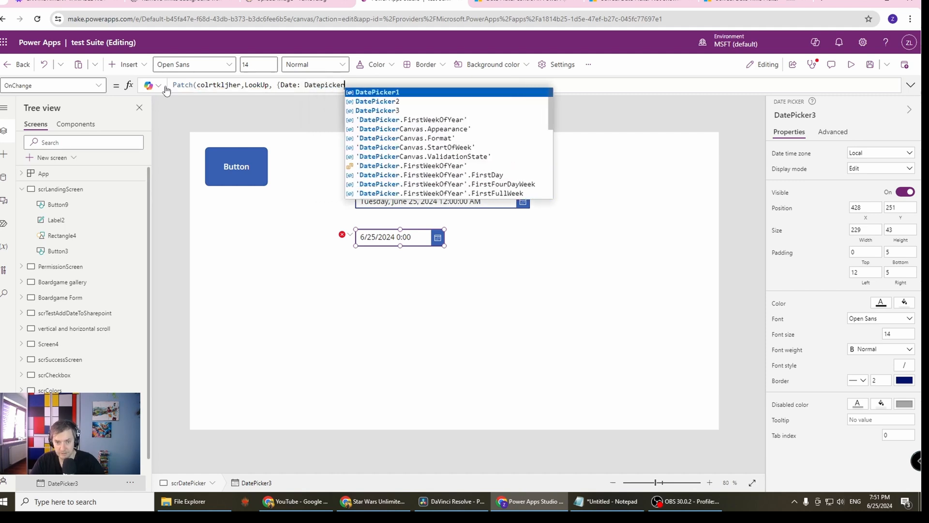
click(376, 111)
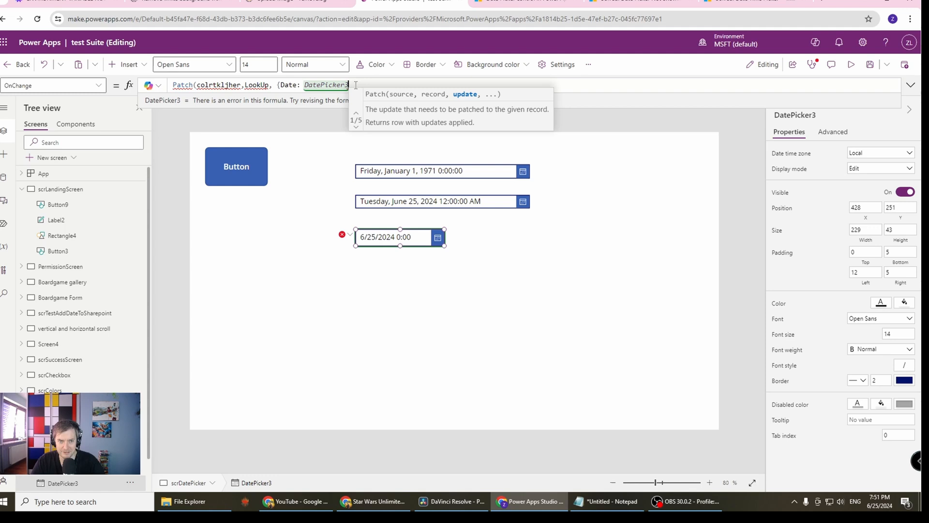
text(.)
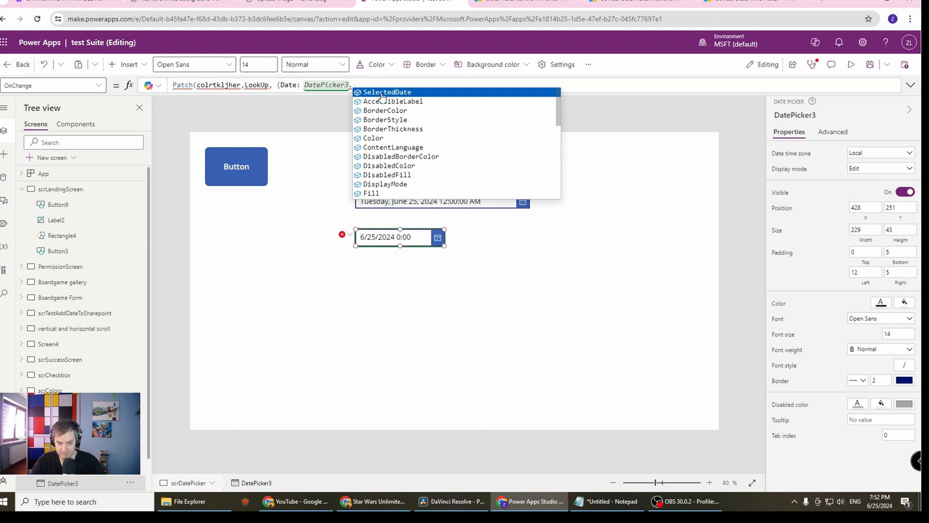
click(387, 92)
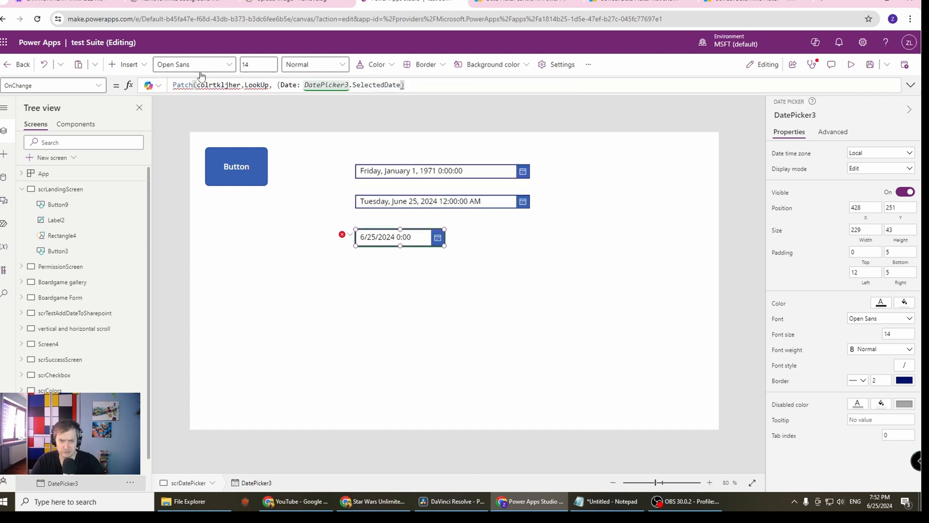
mouse_move(149, 85)
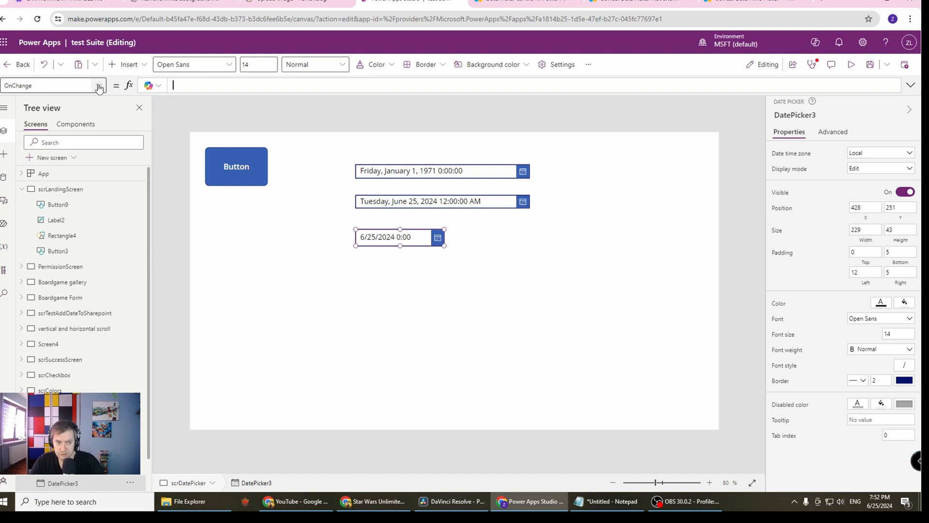
Clear OnChange, set StartOfWeek to StartOfWeek.Saturday and check the calendar in preview.
click(99, 85)
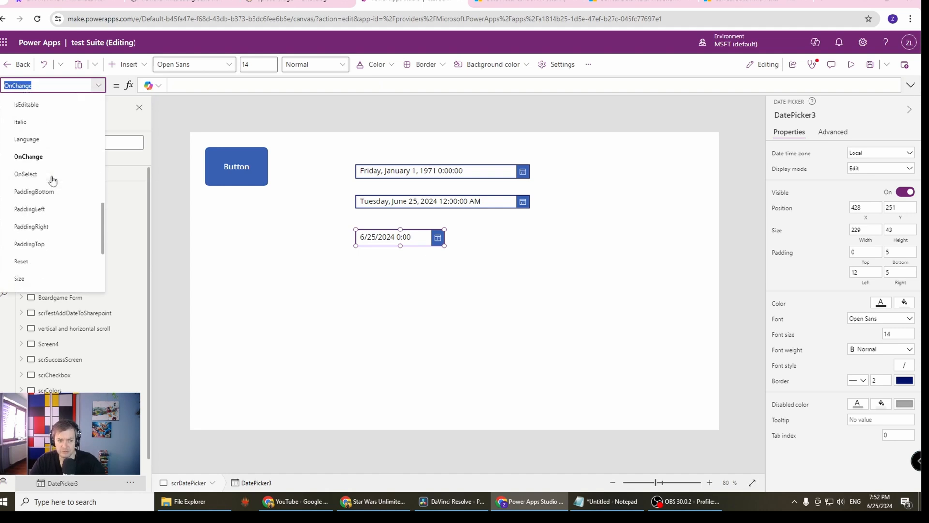
scroll(down, 3)
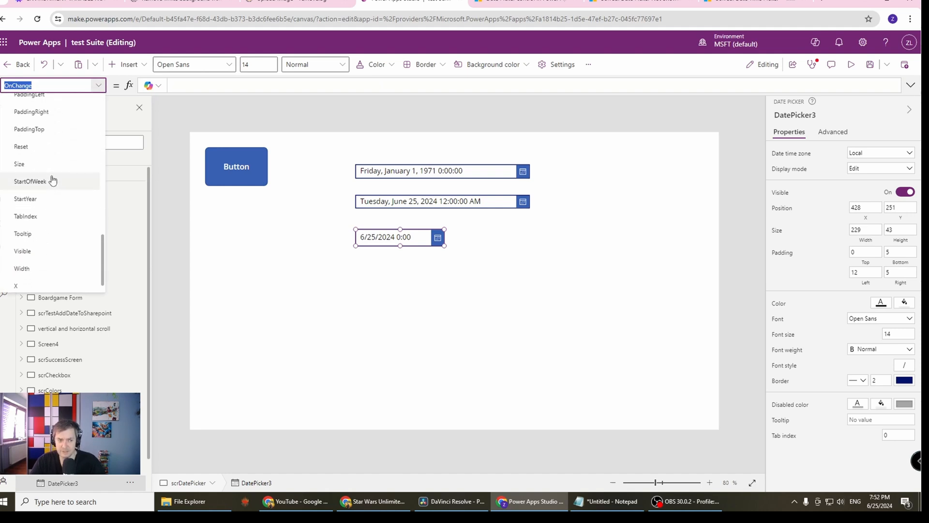
mouse_move(23, 151)
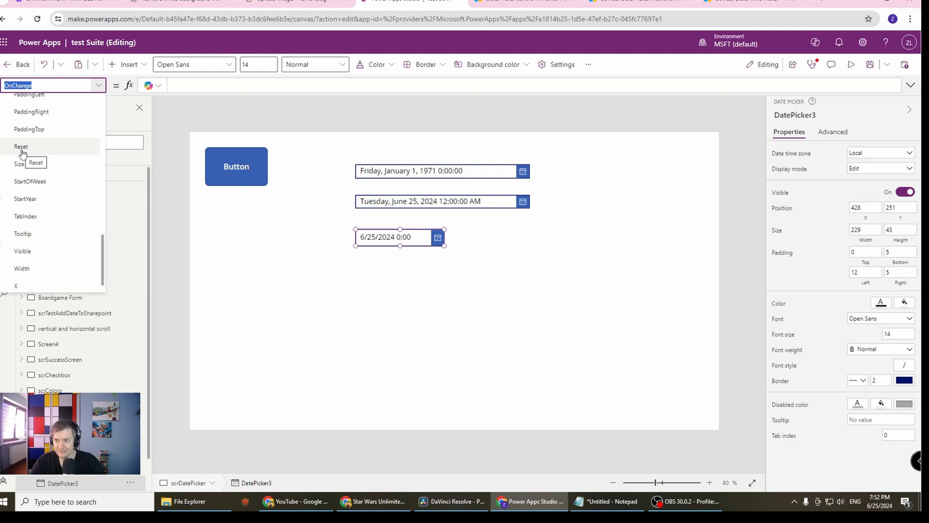
mouse_move(24, 152)
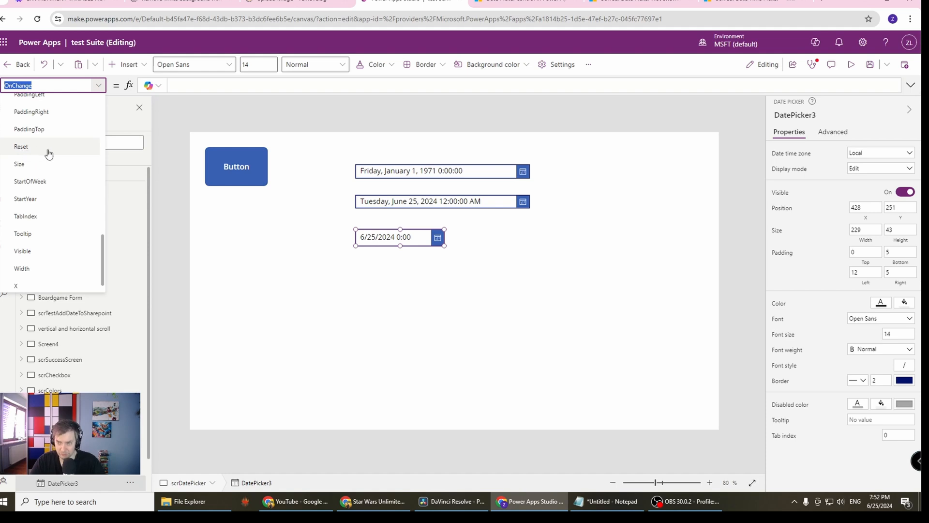
mouse_move(47, 157)
text(StartOfWeek)
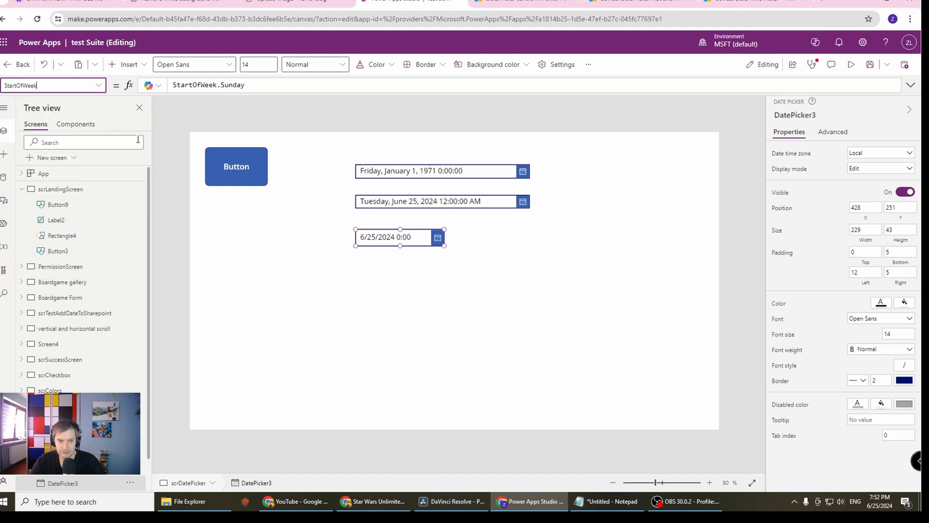
key(Backspace)
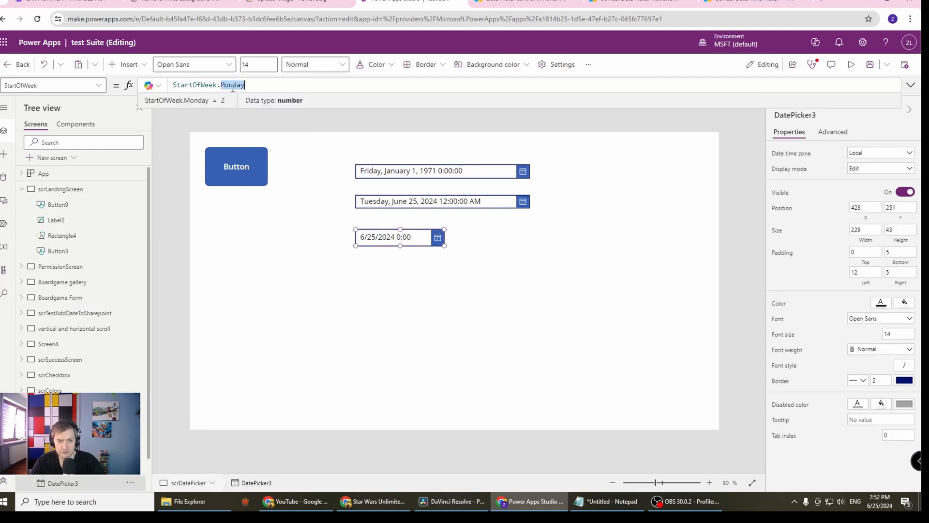
text(Satur)
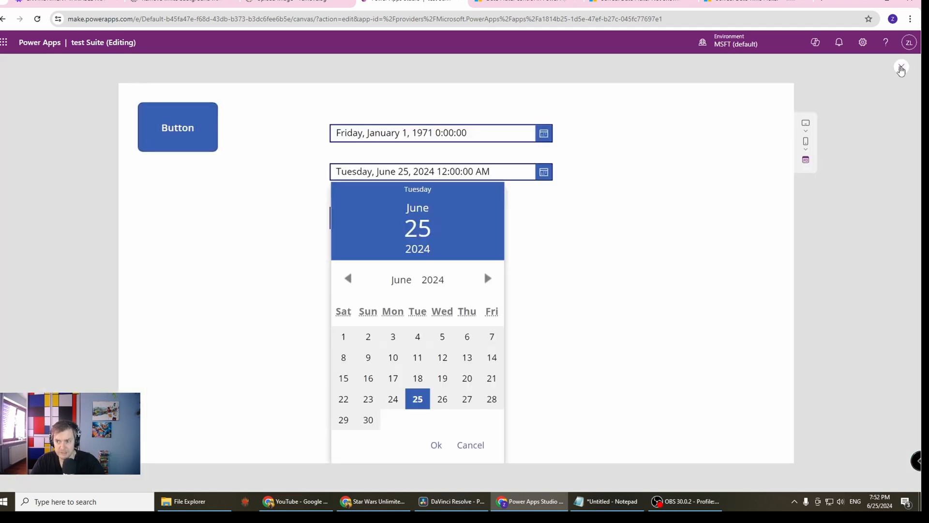
click(900, 67)
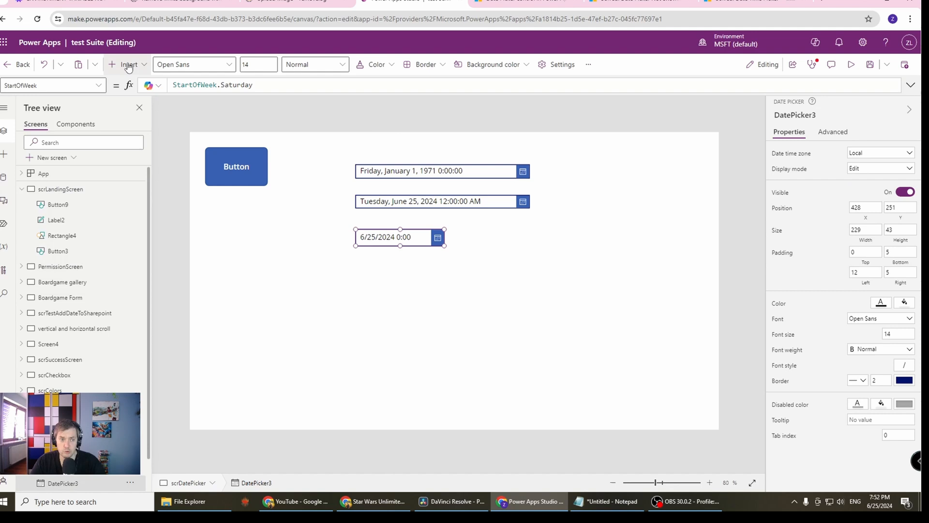
Add a text label beside DatePicker3 with Text set to DatePicker3.SelectedDate.
click(128, 64)
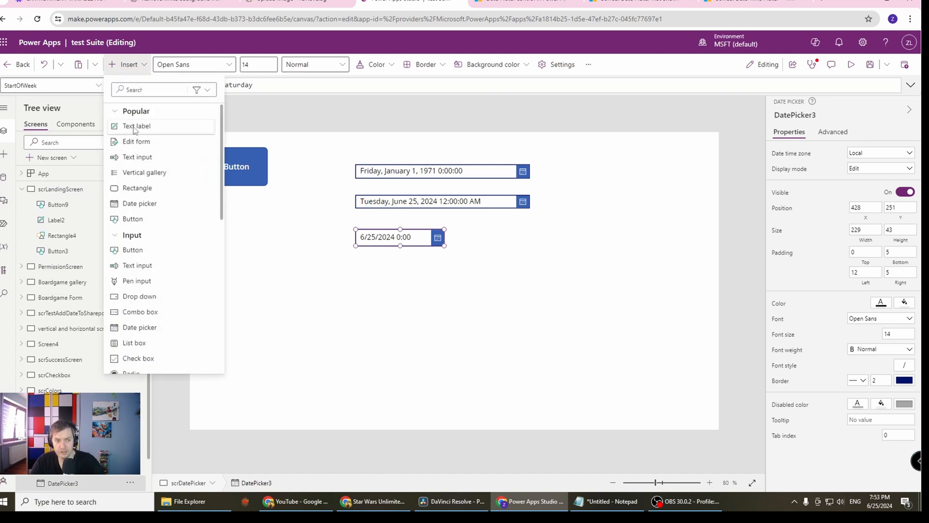
click(137, 125)
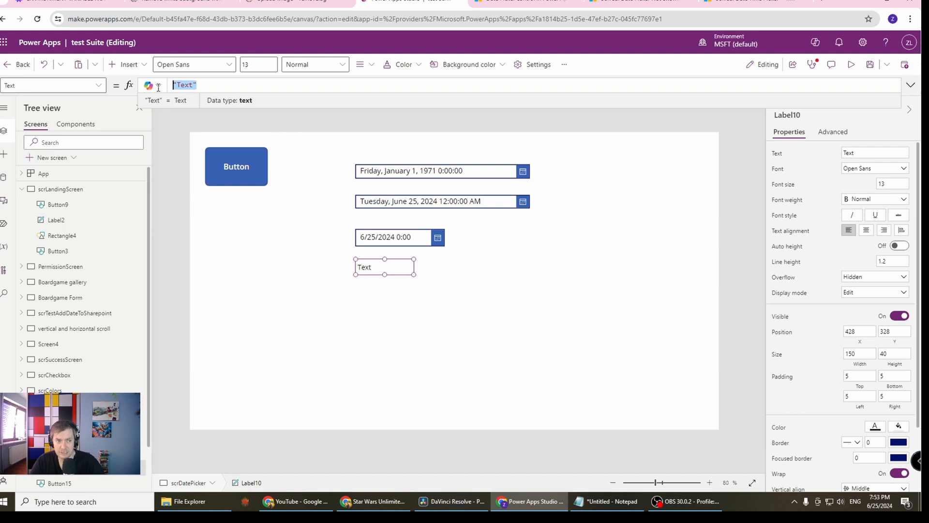
text(Datepicker)
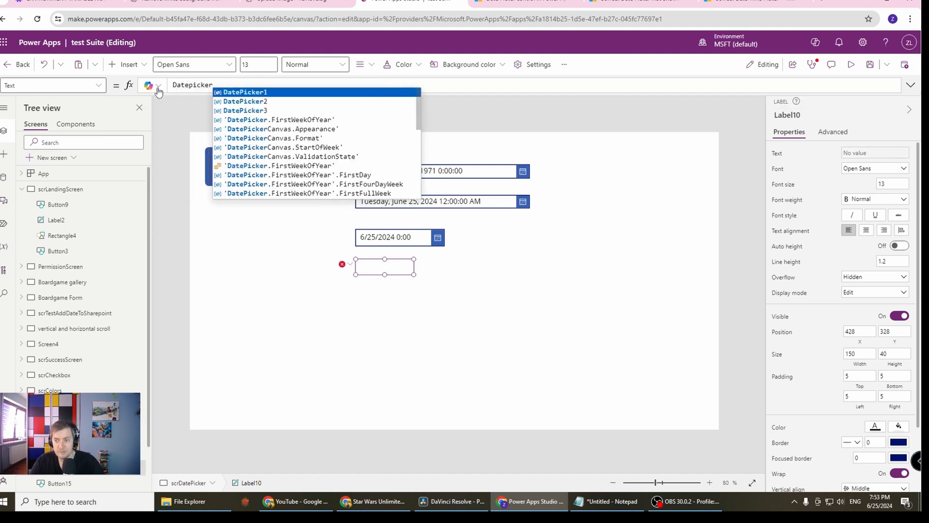
click(245, 110)
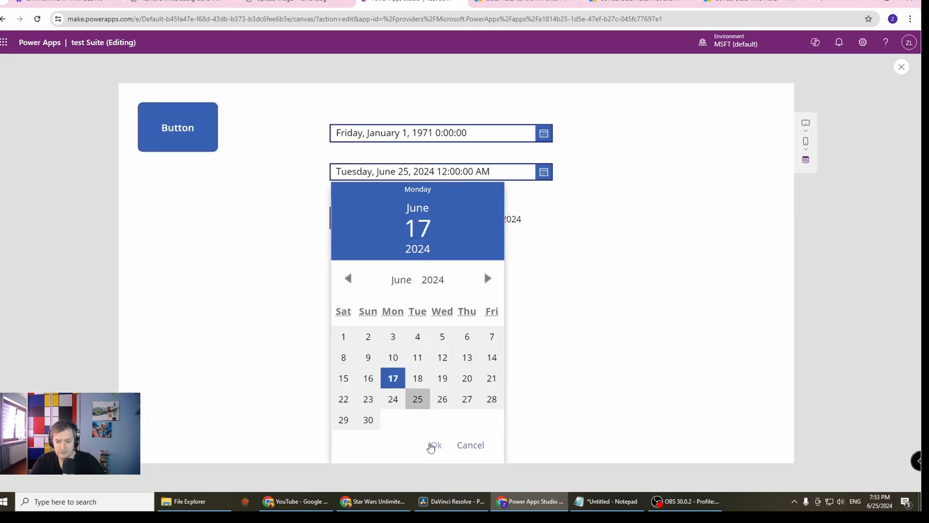
In preview, pick June 17, 2024 so the label shows 6/17/2024, then return to editing.
click(433, 445)
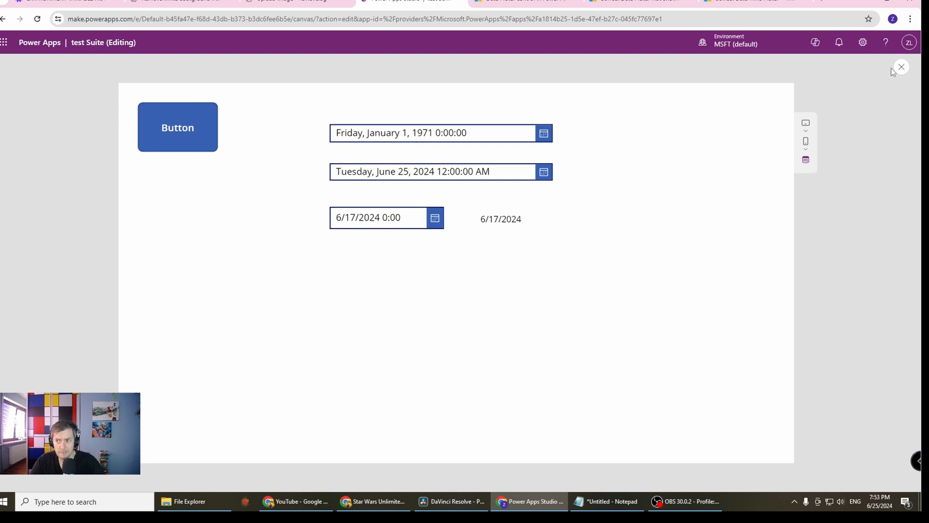
click(900, 67)
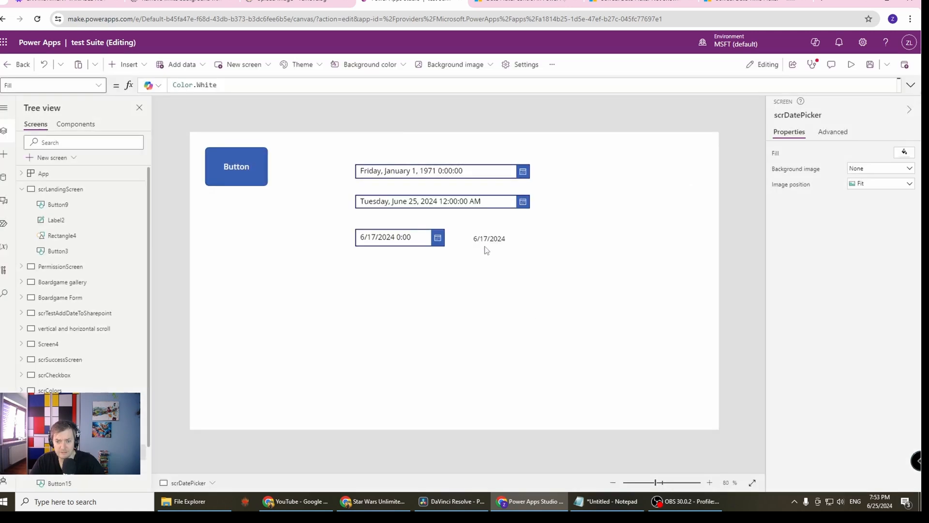
click(490, 238)
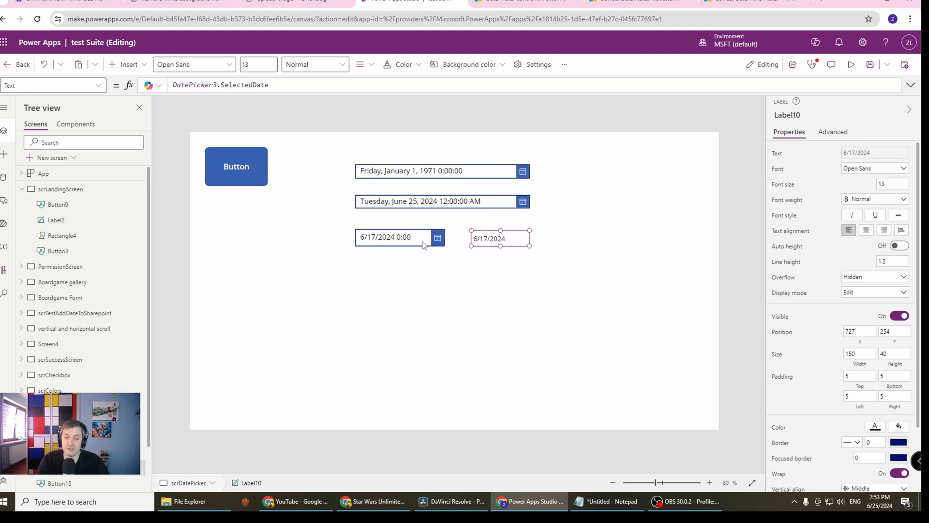
mouse_move(444, 217)
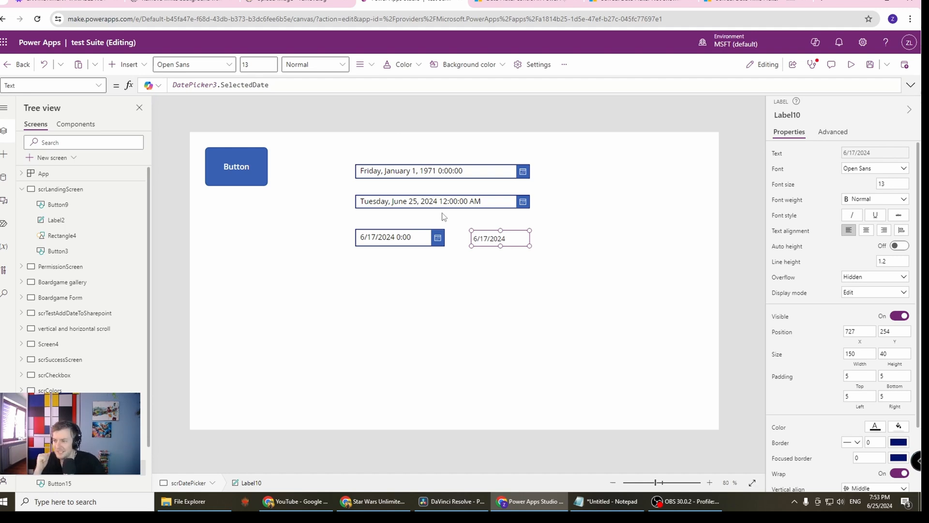
mouse_move(627, 162)
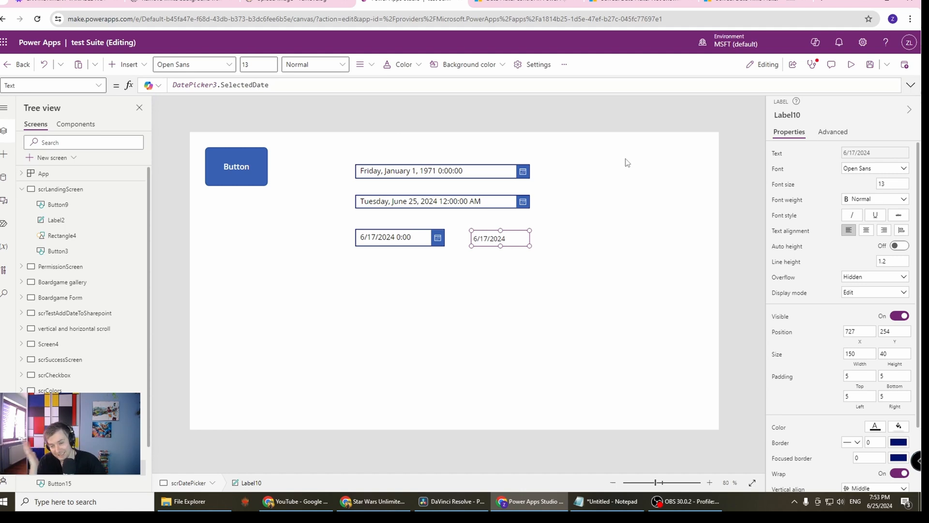
mouse_move(625, 160)
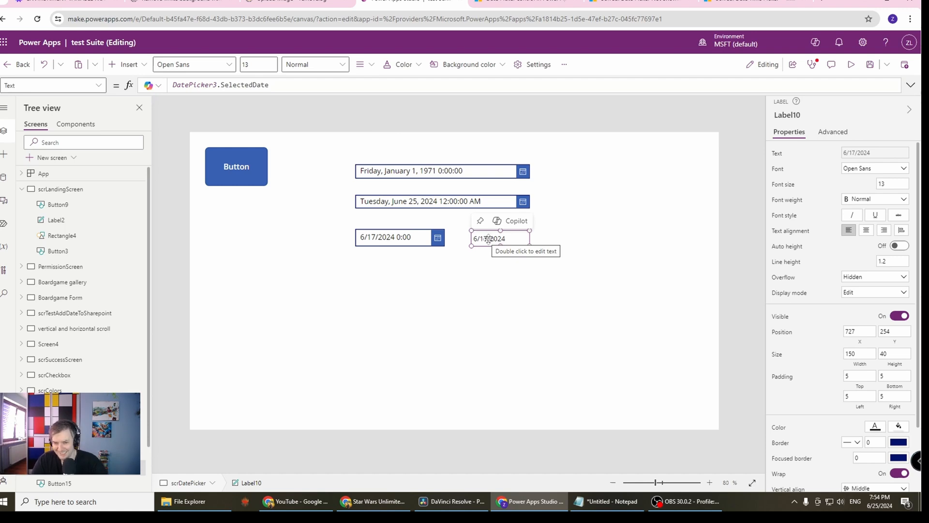
mouse_move(577, 191)
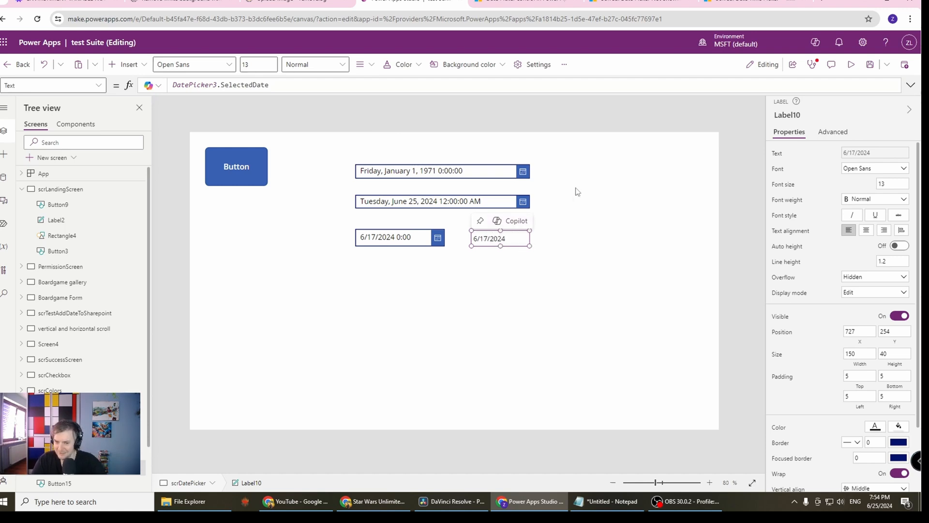